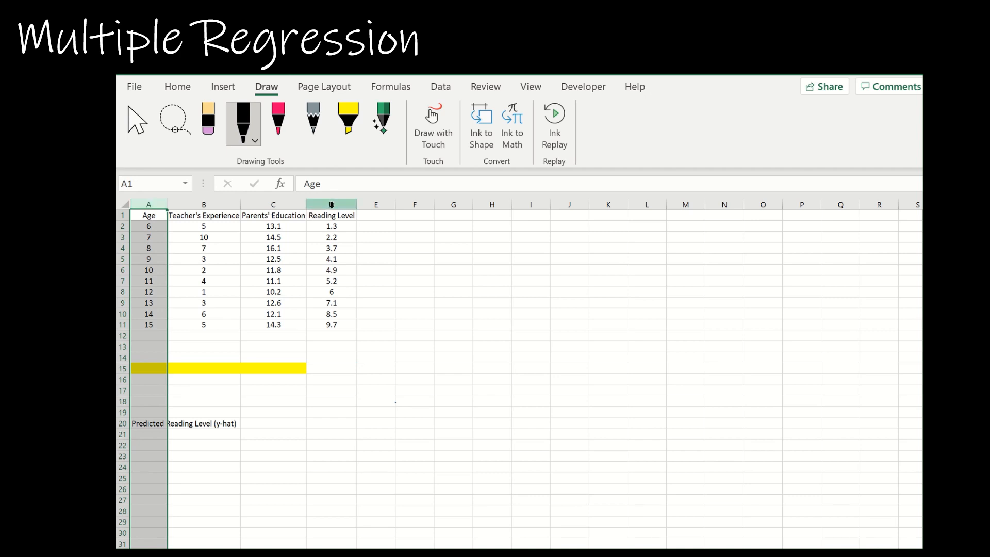
# Ink x1, x2, x3 and y under the Age, Experience, Education and Reading Level columns
pyautogui.click(331, 203)
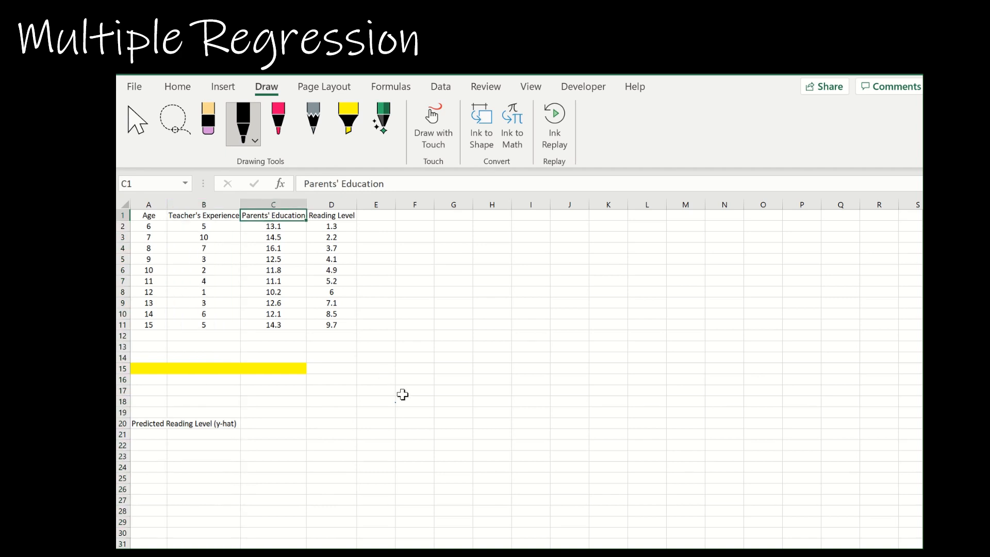
pyautogui.click(414, 390)
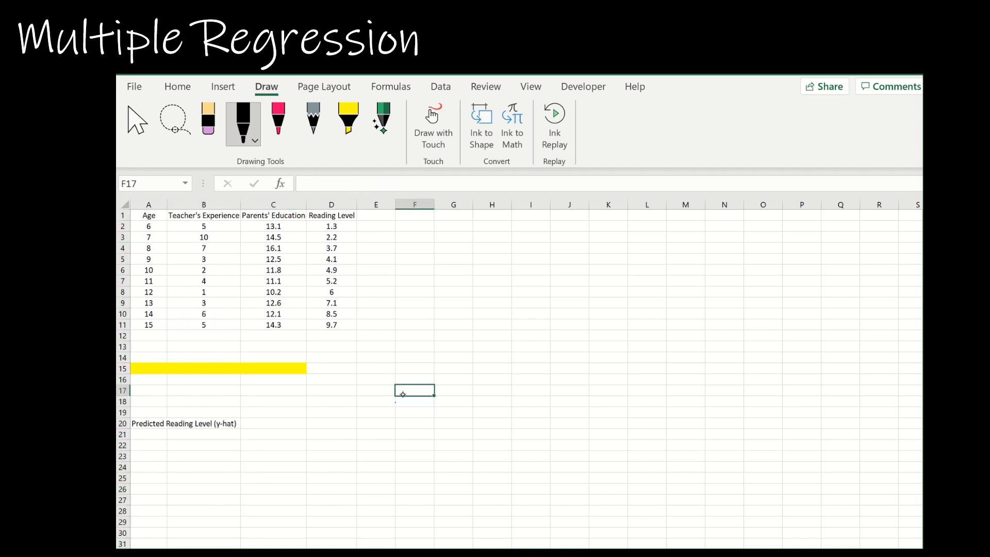
pyautogui.moveTo(142, 351); pyautogui.dragTo(155, 344)
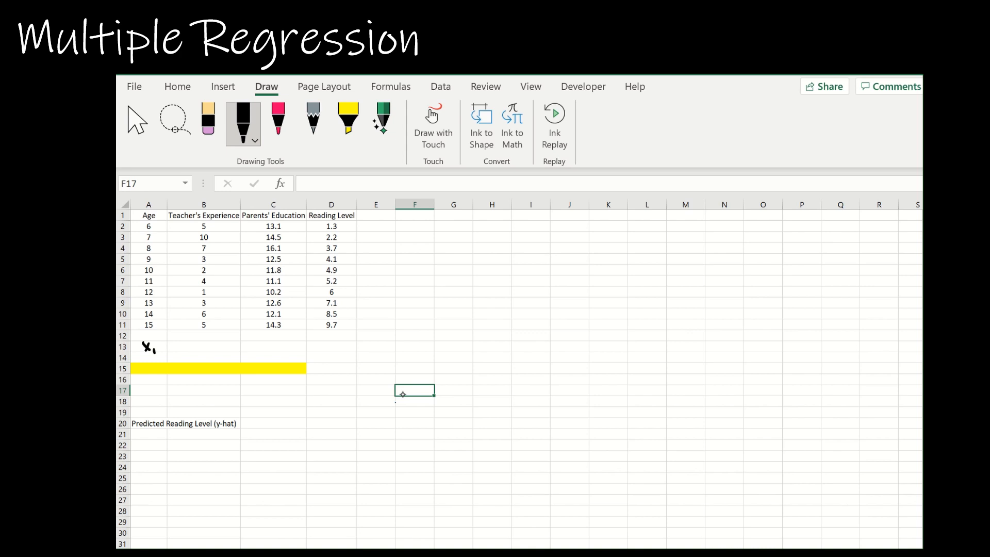
pyautogui.moveTo(199, 341); pyautogui.dragTo(217, 351)
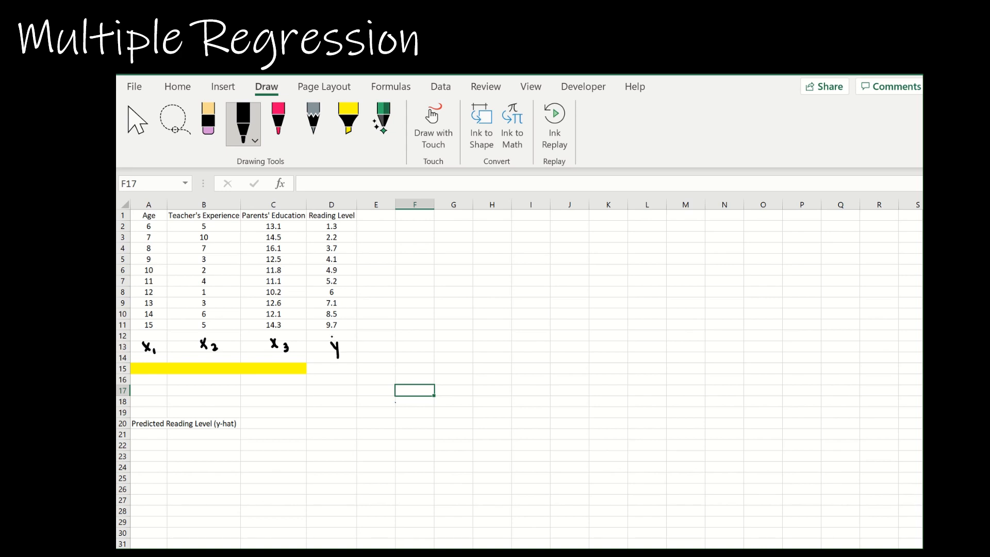
pyautogui.moveTo(332, 338); pyautogui.dragTo(338, 334)
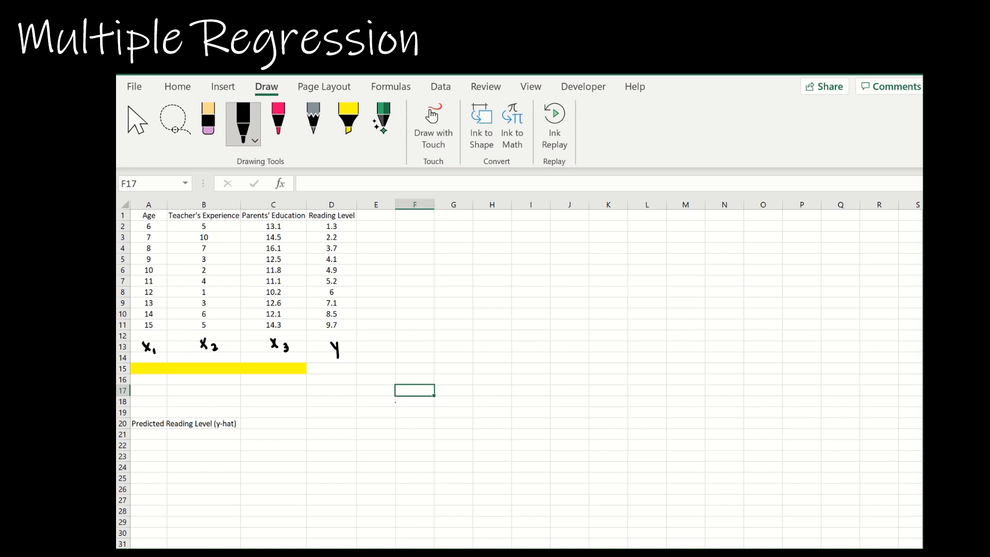
pyautogui.moveTo(416, 467)
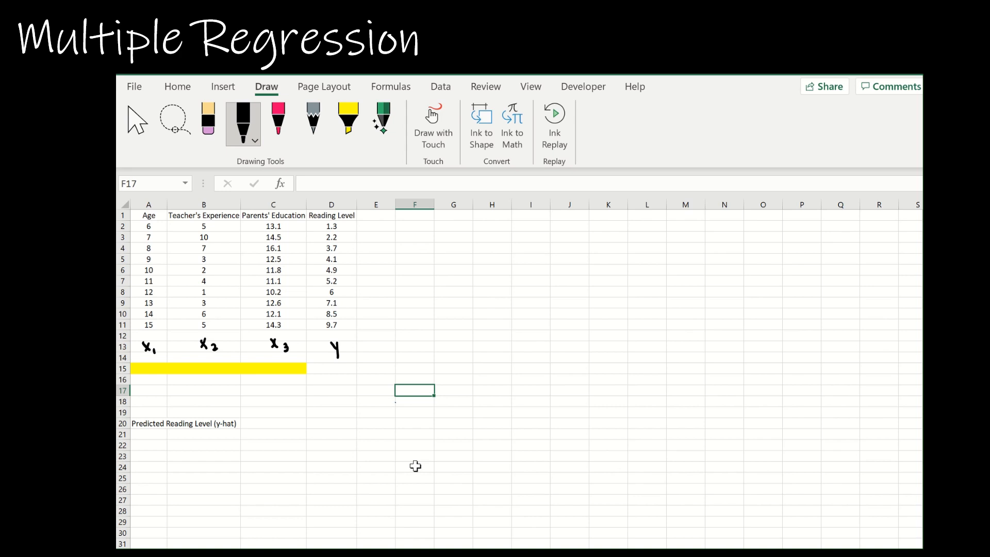
pyautogui.click(376, 457)
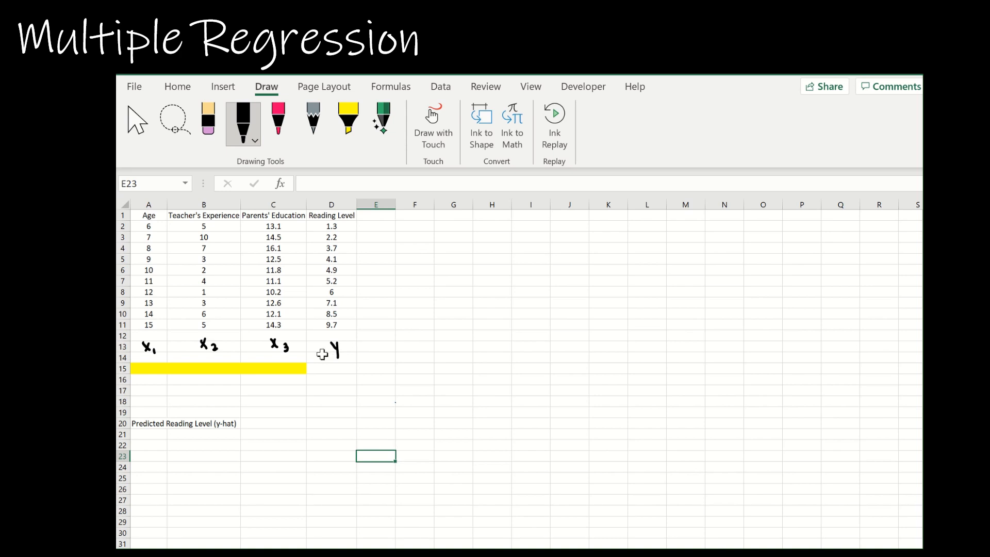
pyautogui.moveTo(292, 299)
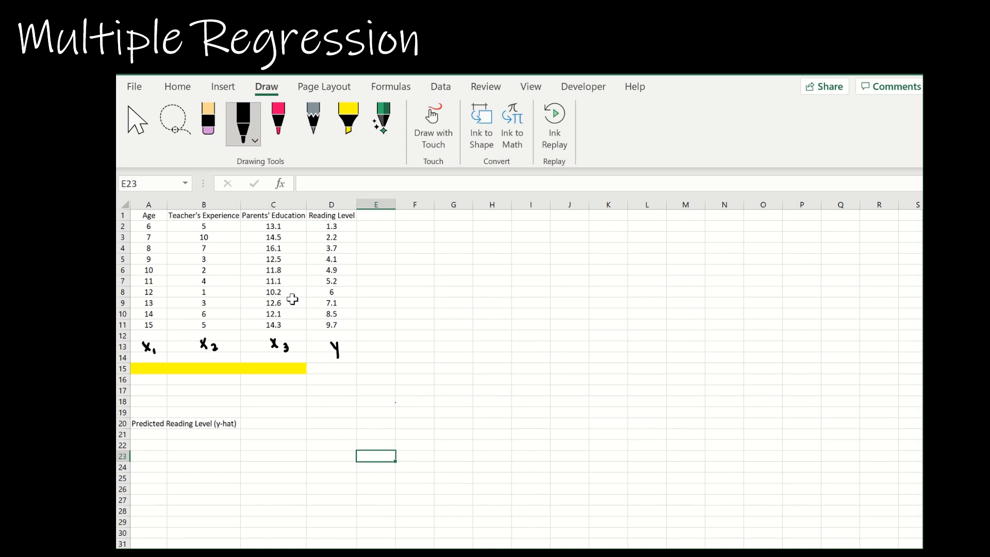
pyautogui.moveTo(308, 287)
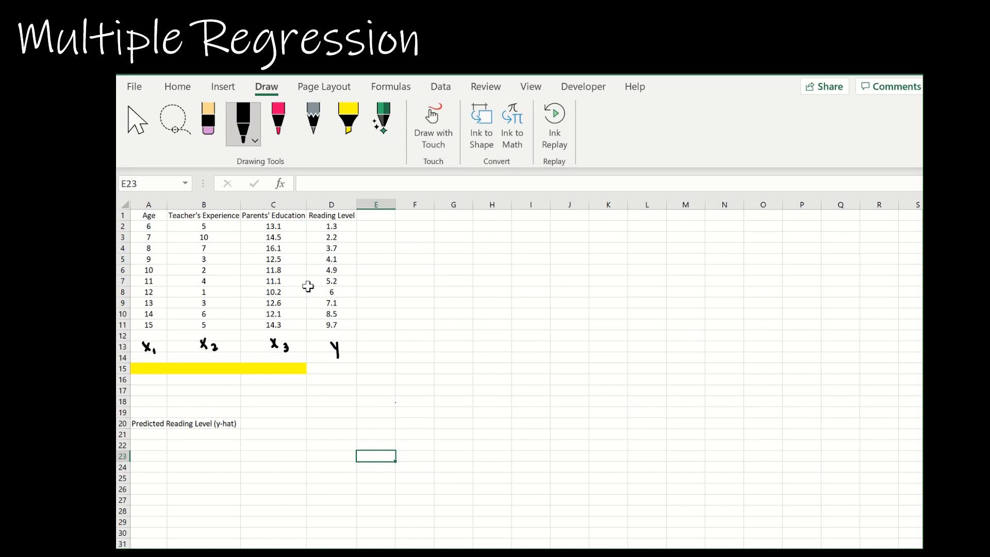
pyautogui.moveTo(222, 87)
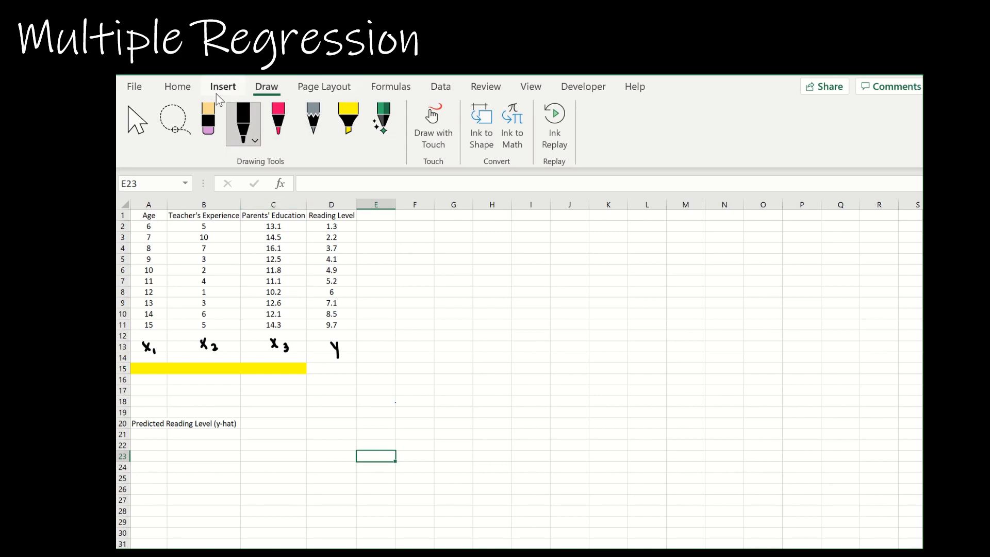
# Choose the Regression tool from the Data Analysis list
pyautogui.click(440, 86)
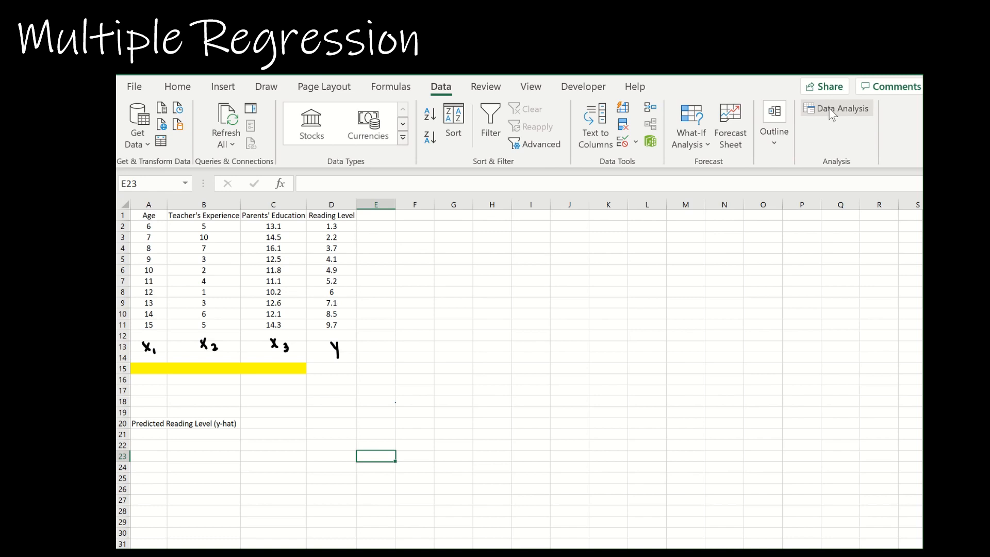
pyautogui.click(838, 108)
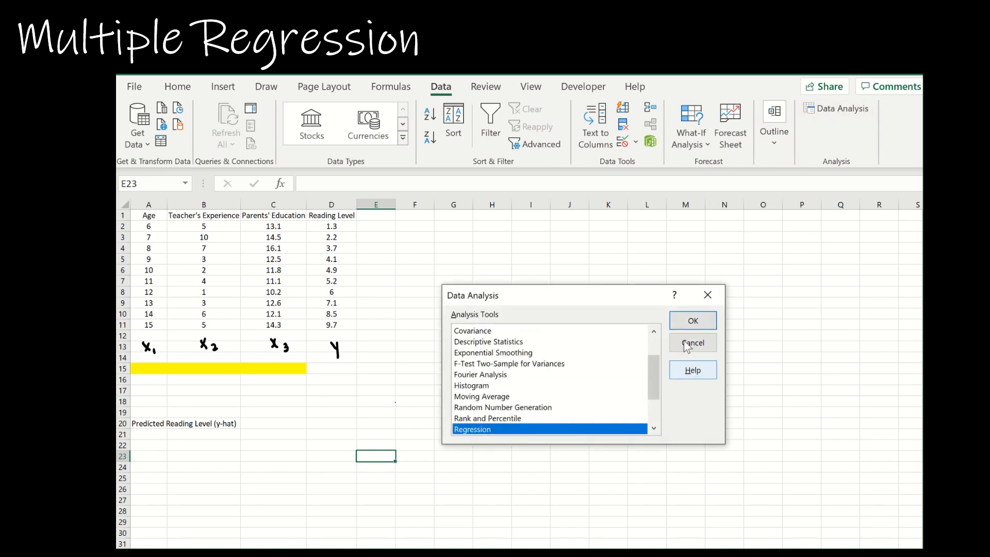
pyautogui.click(692, 320)
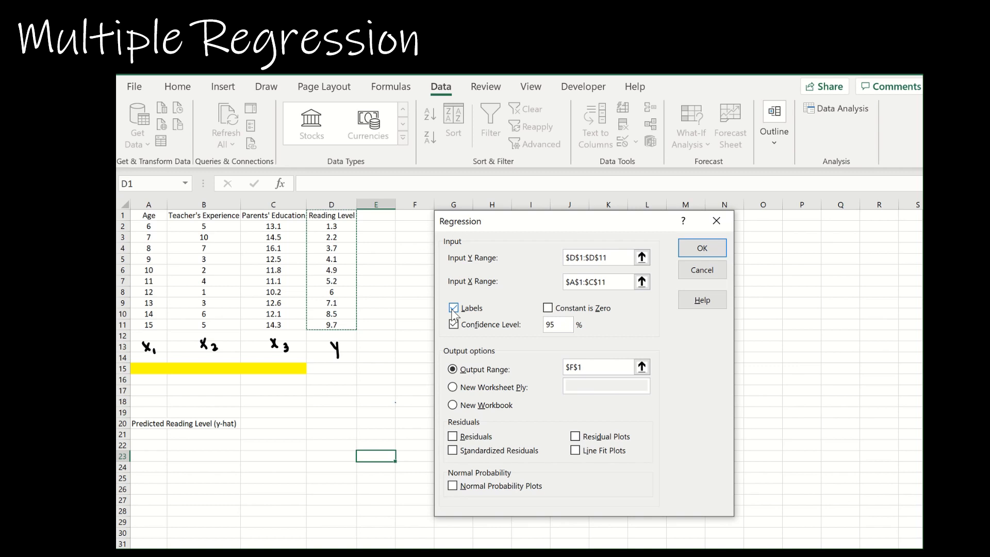
# Run Regression with Y $D$1:$D$11, X $A$1:$C$11, Labels ticked, output at $F$1
pyautogui.click(599, 257)
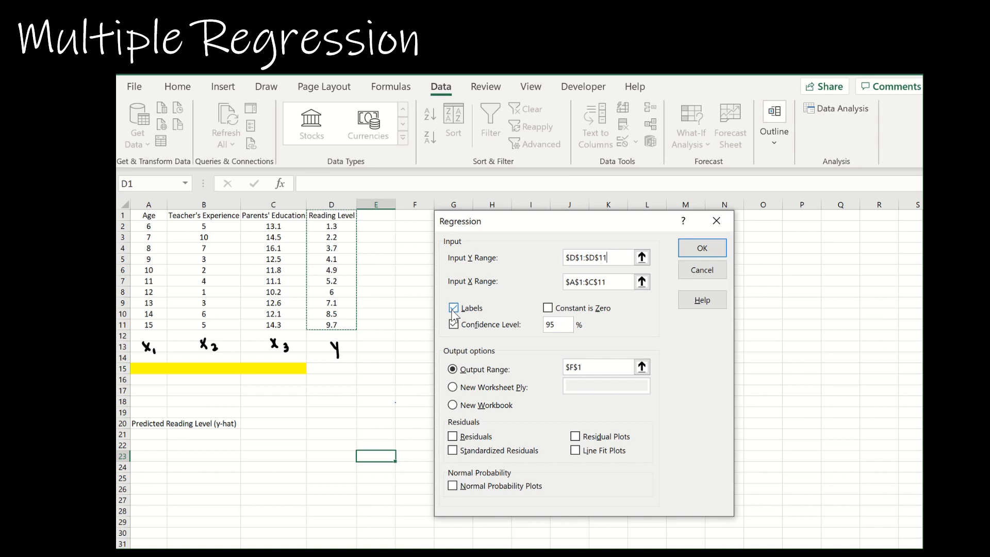
pyautogui.click(453, 309)
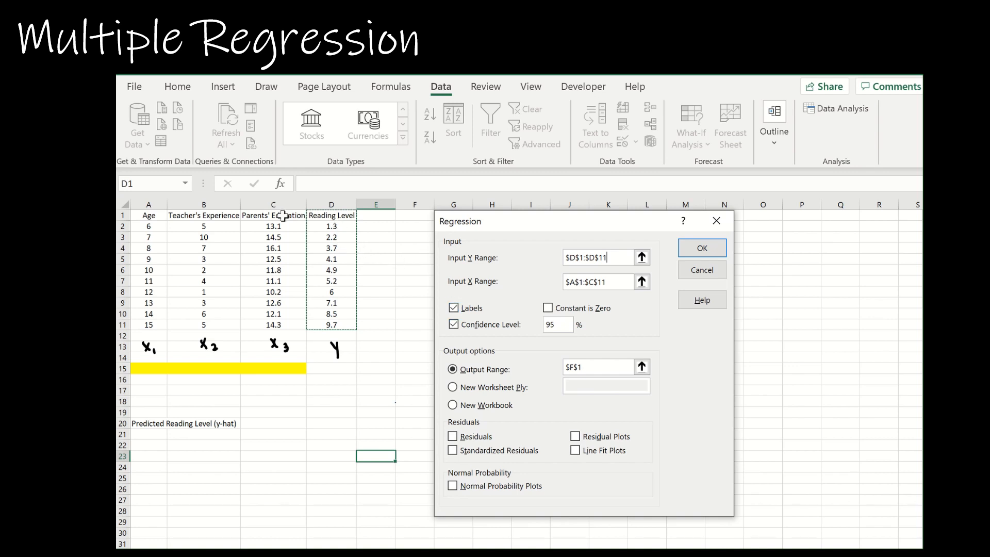
pyautogui.moveTo(566, 377)
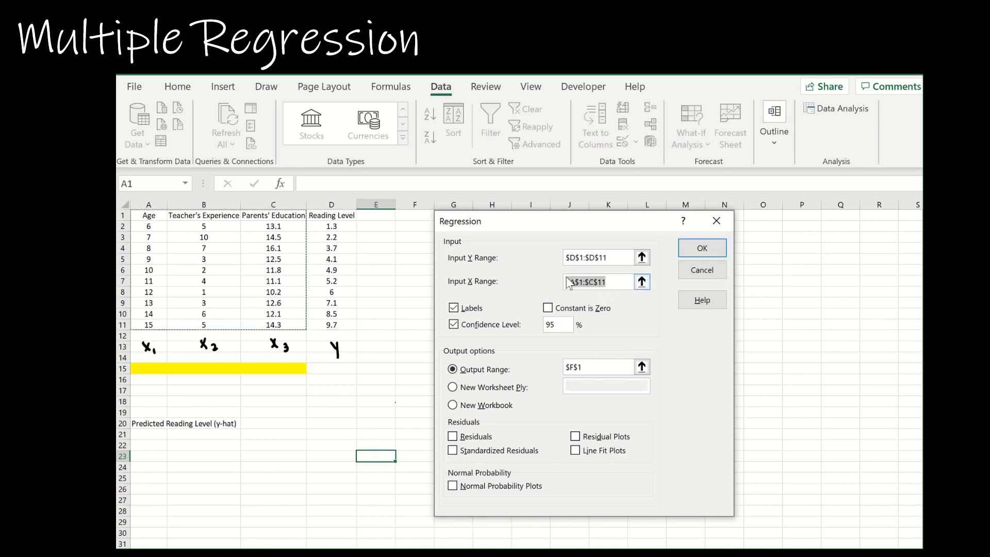
pyautogui.click(148, 214)
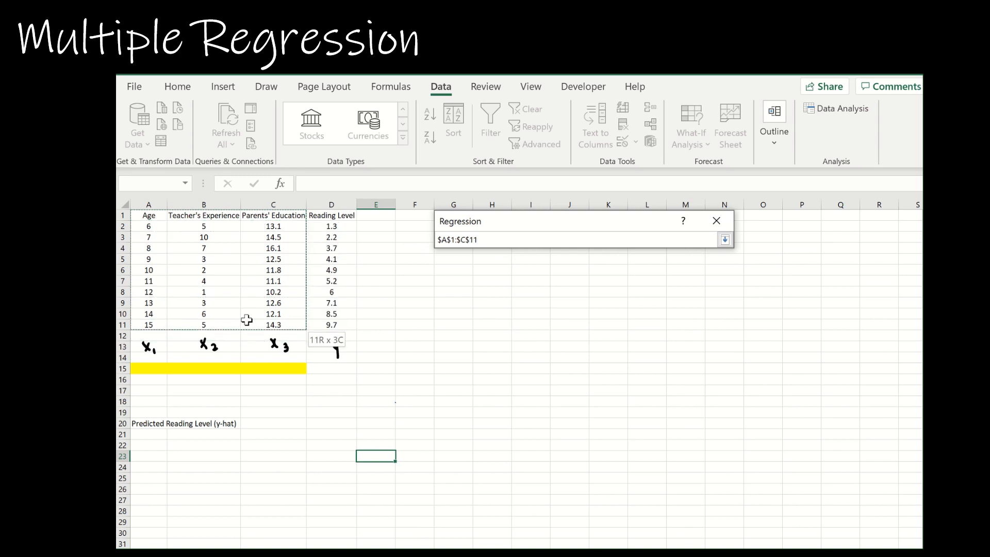
pyautogui.click(725, 240)
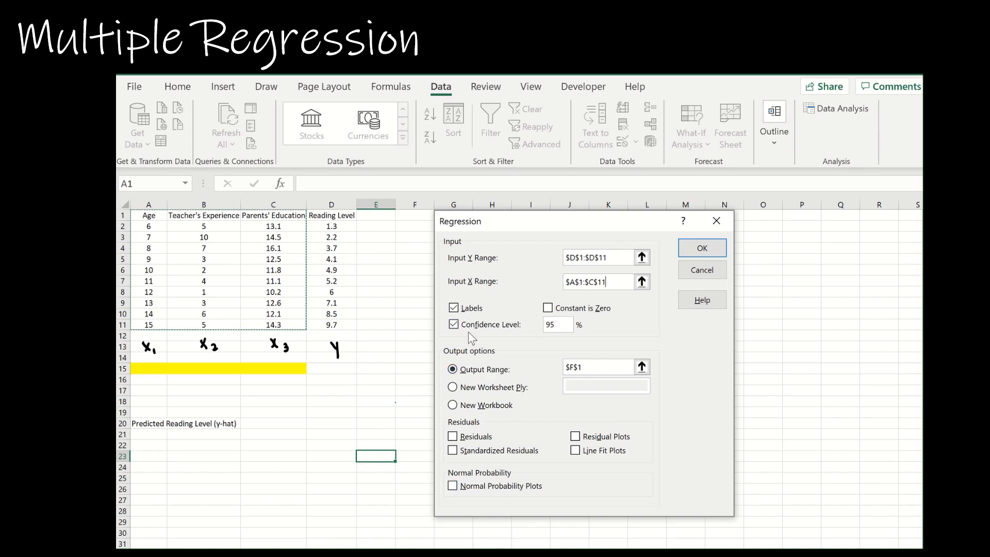
pyautogui.moveTo(497, 343)
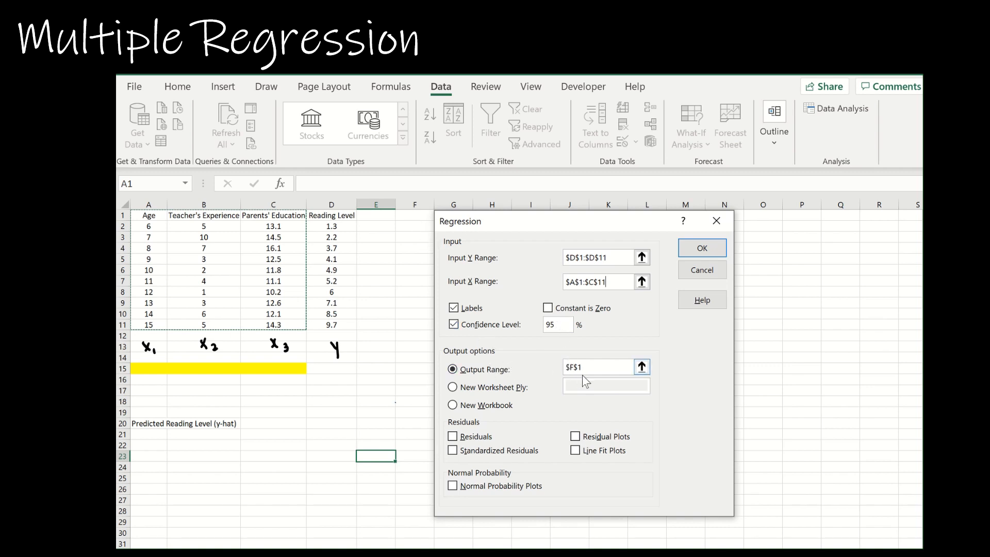
pyautogui.click(414, 219)
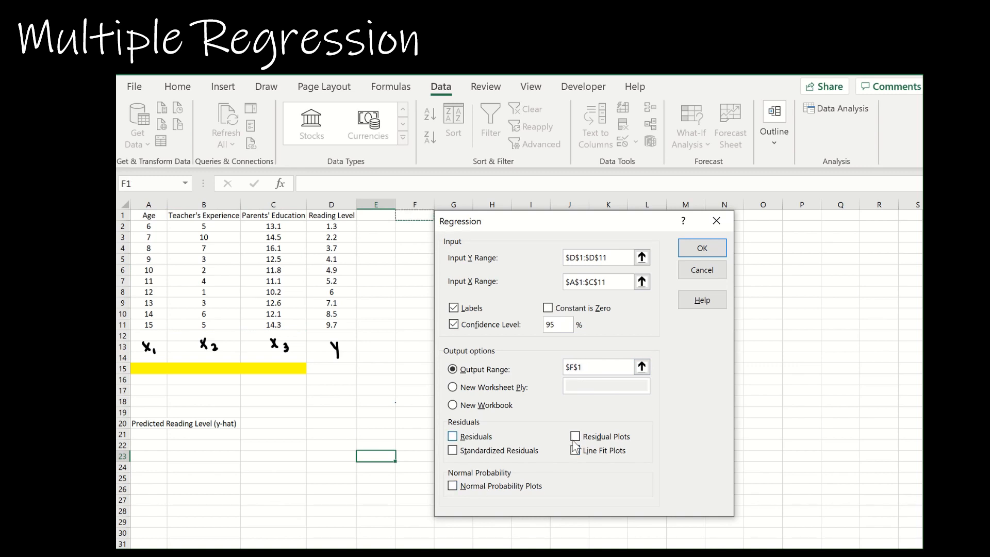
pyautogui.click(701, 247)
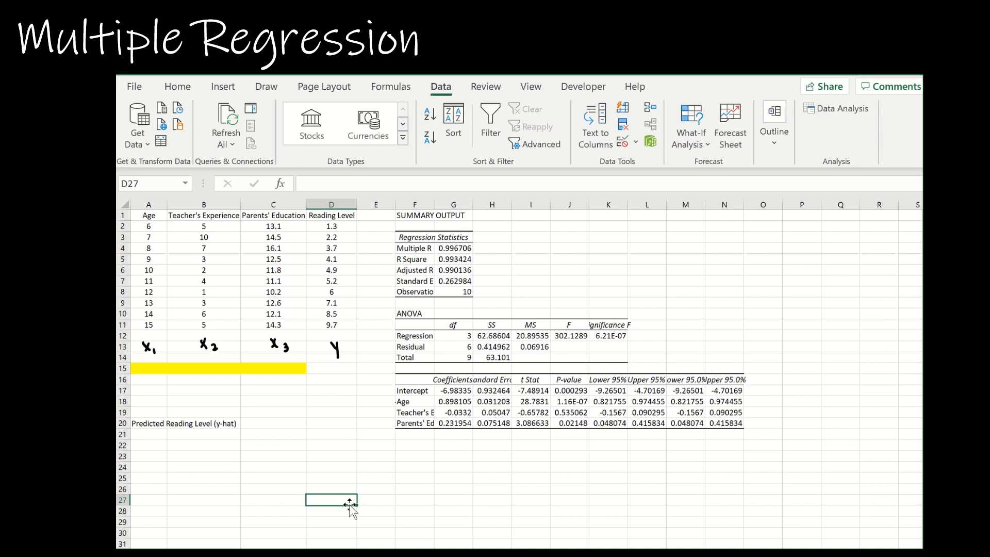
# Switch to the Draw tab to ink '= |r|' beside Multiple R
pyautogui.click(266, 86)
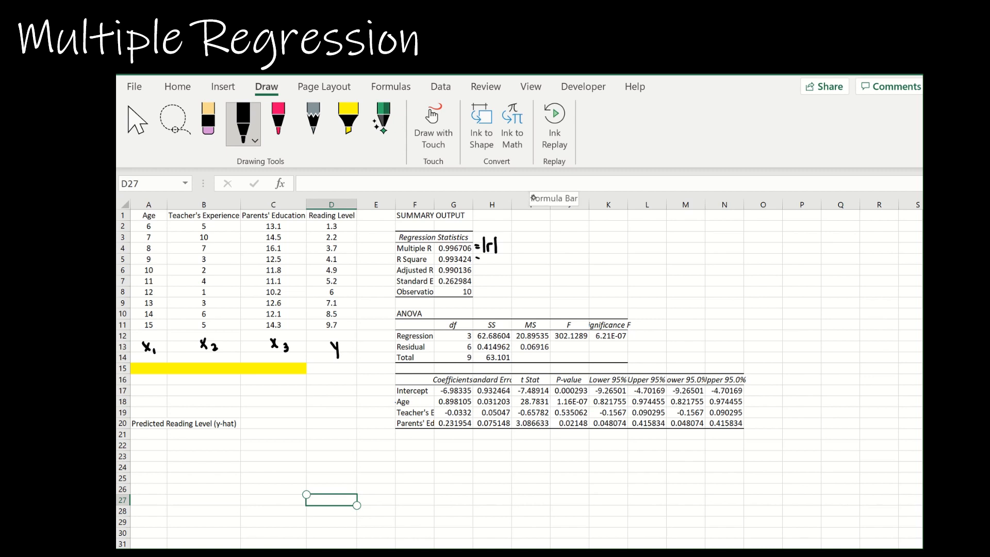
# Ink r² by R Square, circle Standard Error, write ŷ =, and select the yellow highlighter
pyautogui.moveTo(486, 259); pyautogui.dragTo(502, 256)
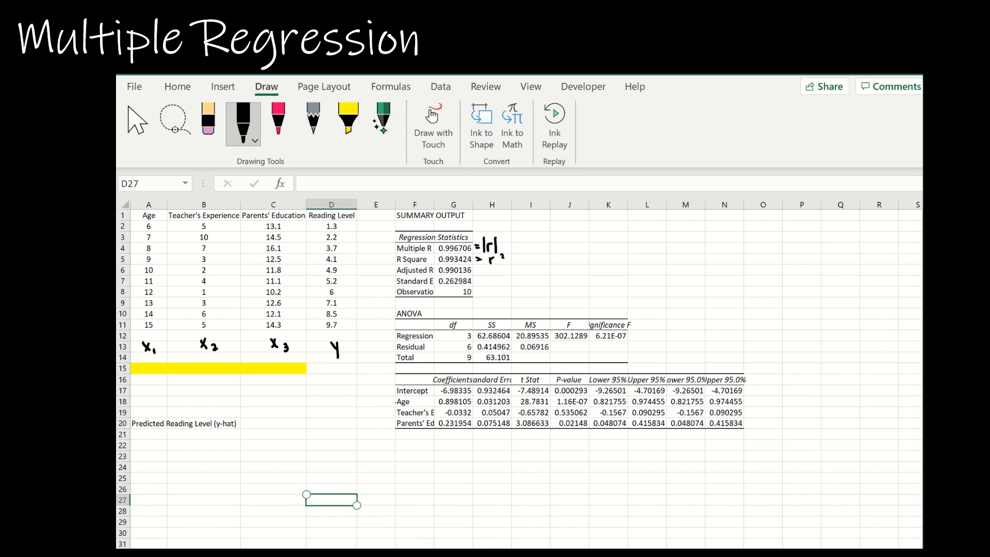
pyautogui.click(567, 205)
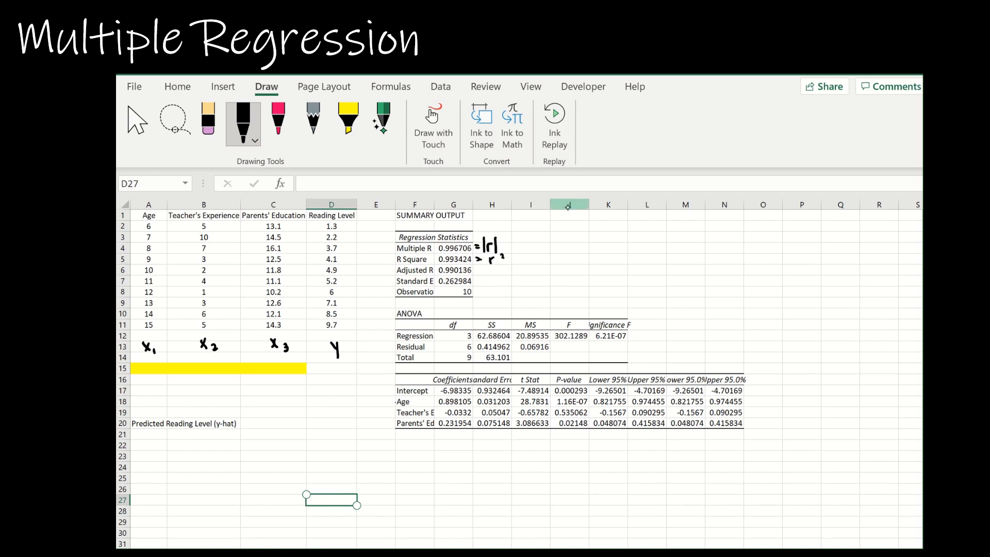
pyautogui.moveTo(436, 281); pyautogui.dragTo(471, 280)
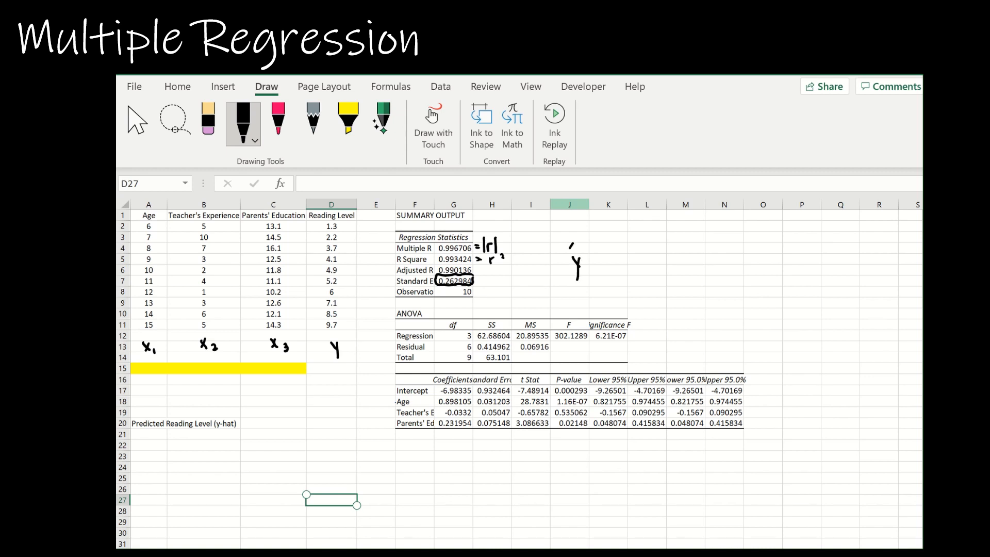
pyautogui.moveTo(571, 246); pyautogui.dragTo(597, 259)
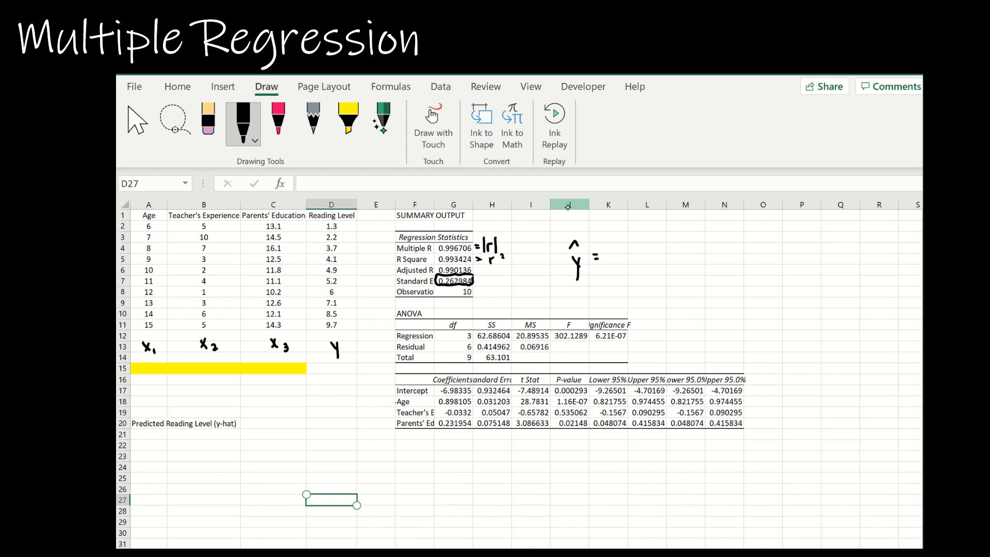
pyautogui.click(347, 118)
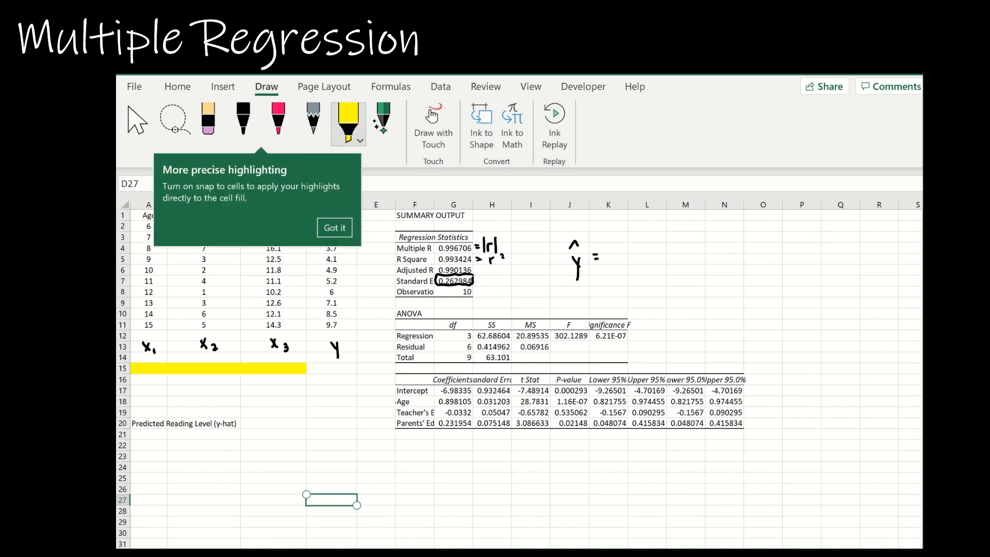
pyautogui.click(334, 228)
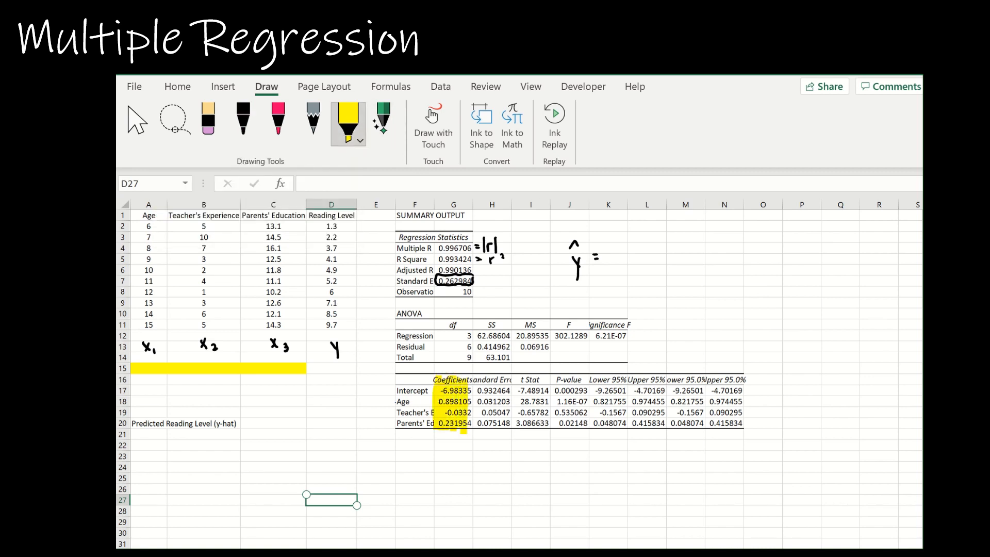
# Handwrite ŷ = −6.983 + 0.898x₁ − 0.033x₂ + 0.232x₃ in black ink
pyautogui.click(242, 119)
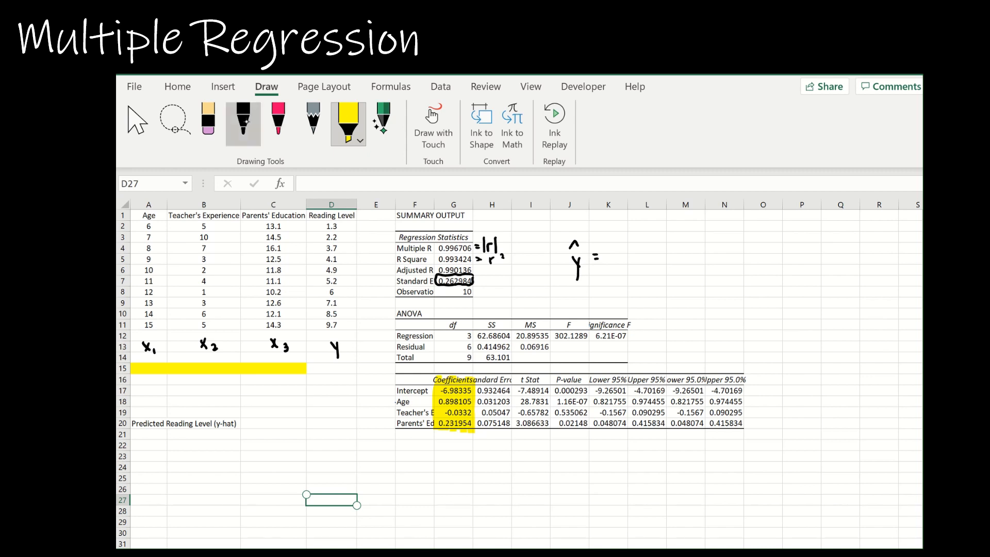
pyautogui.click(243, 120)
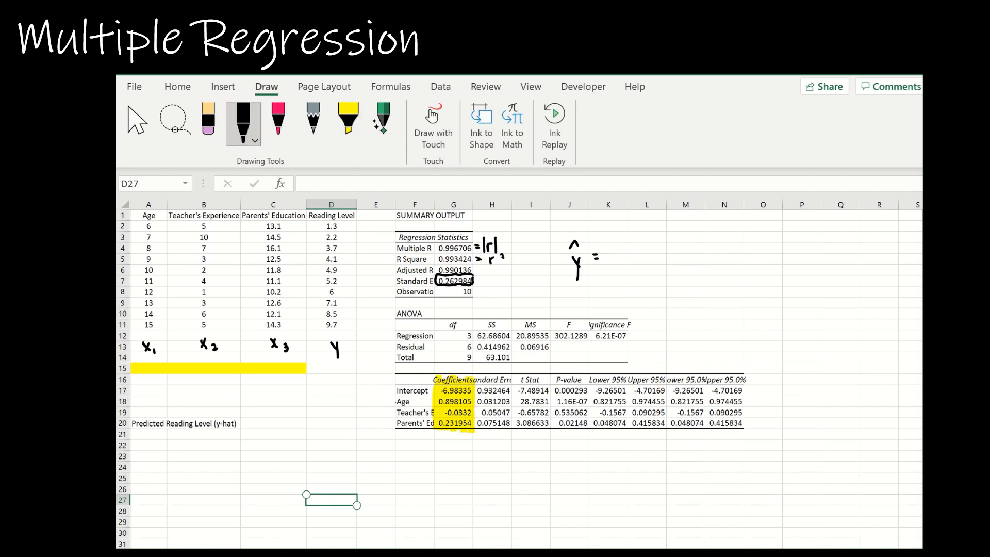
pyautogui.moveTo(600, 256); pyautogui.dragTo(628, 262)
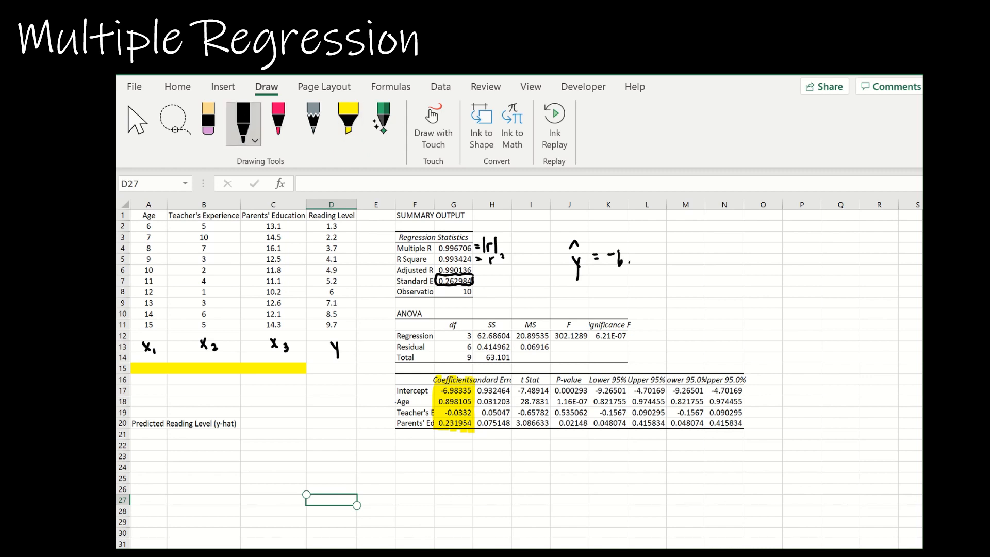
pyautogui.moveTo(613, 259); pyautogui.dragTo(650, 259)
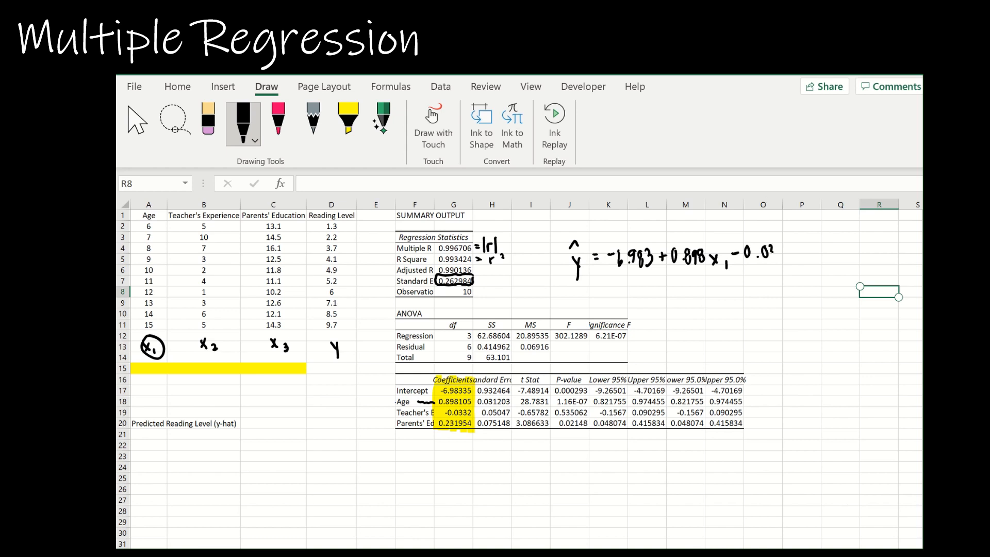
pyautogui.moveTo(758, 253); pyautogui.dragTo(796, 259)
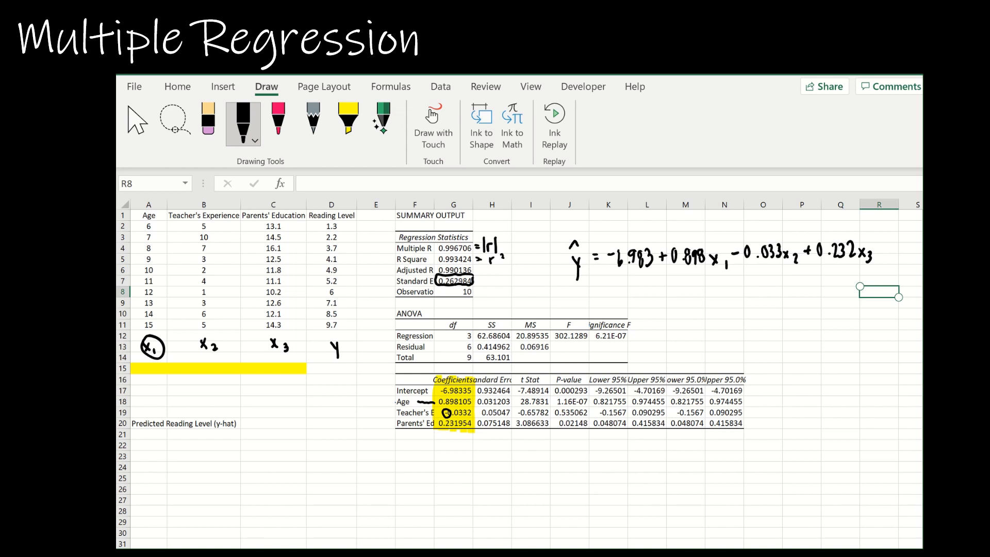
pyautogui.click(646, 478)
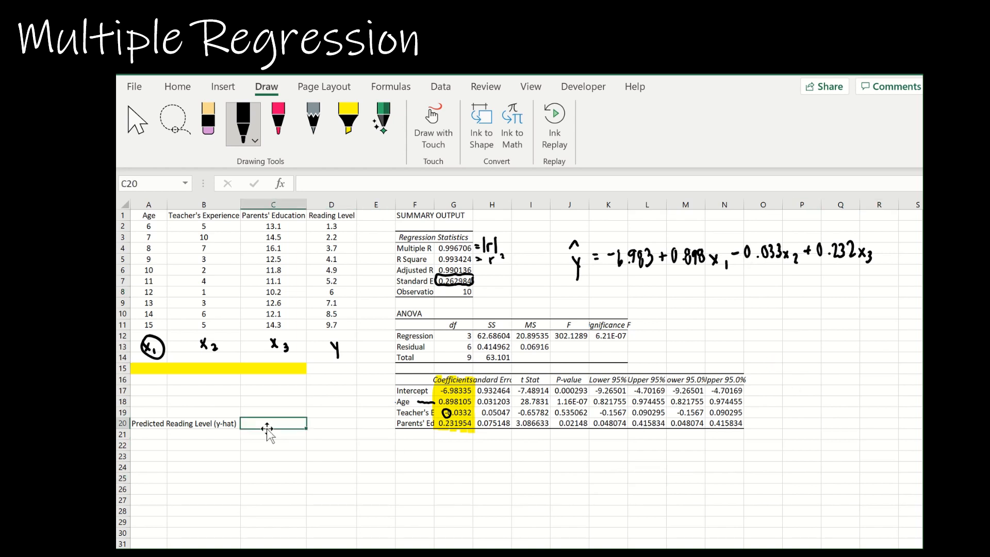
# Enter =G17+G18*A15+G19*B15+G20*C15 in the Predicted Reading Level cell
pyautogui.write('=')
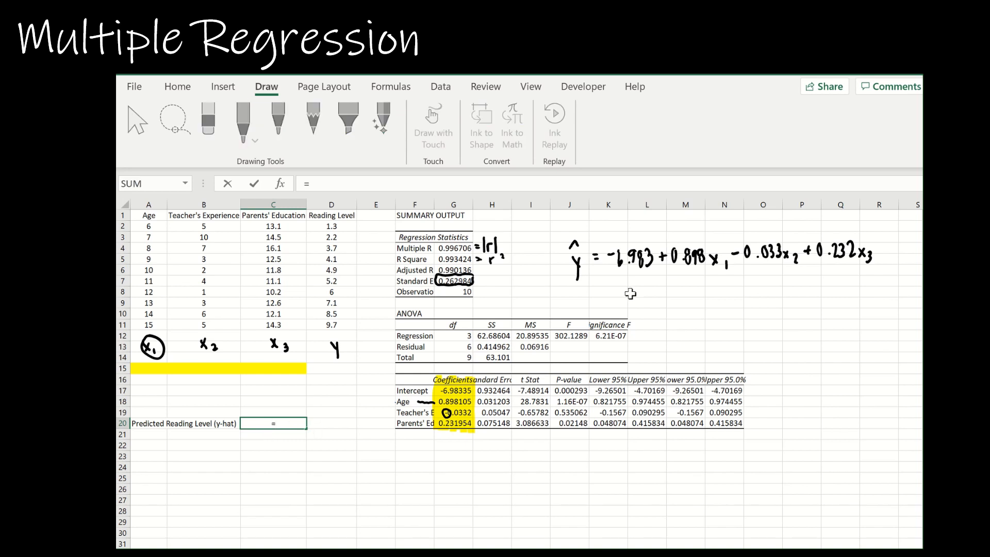
pyautogui.moveTo(213, 428)
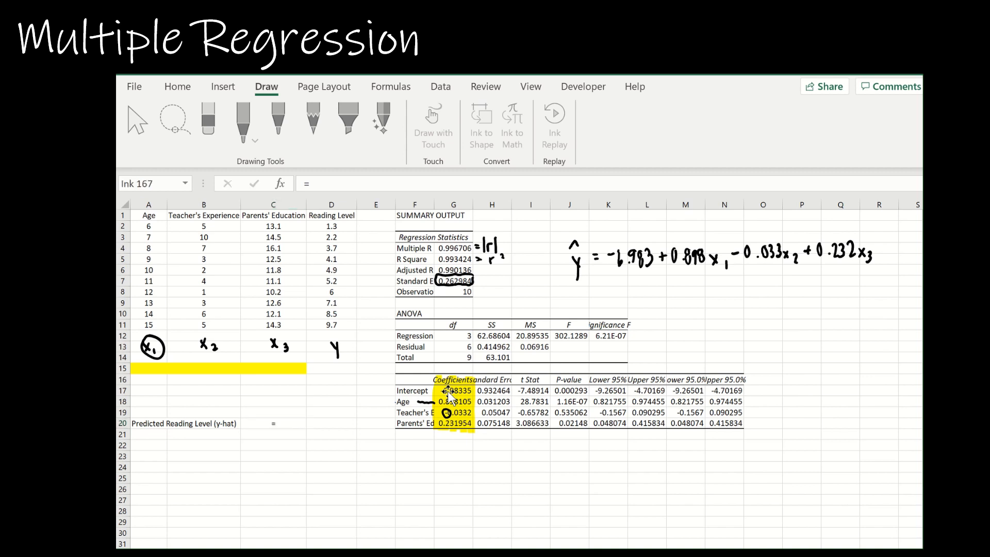
pyautogui.click(453, 402)
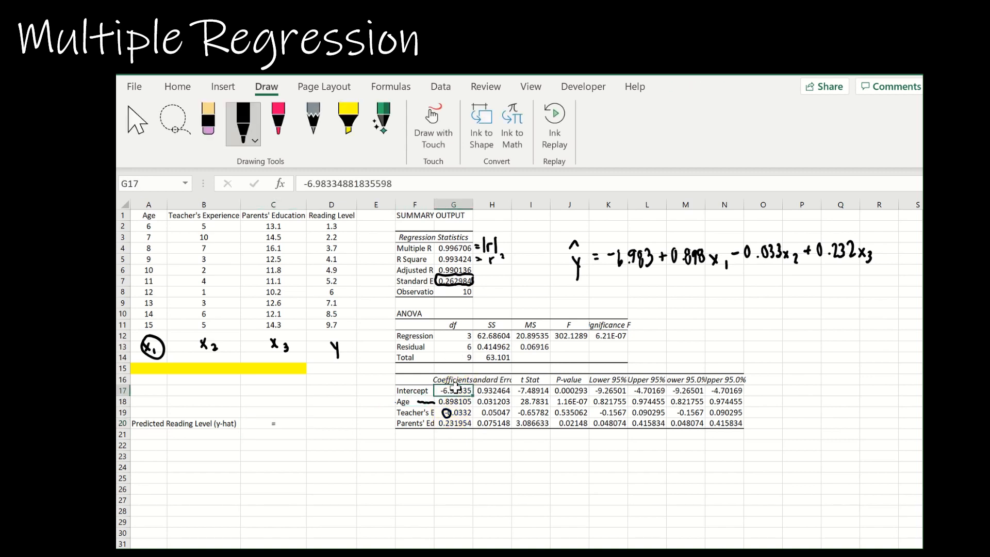
pyautogui.click(272, 422)
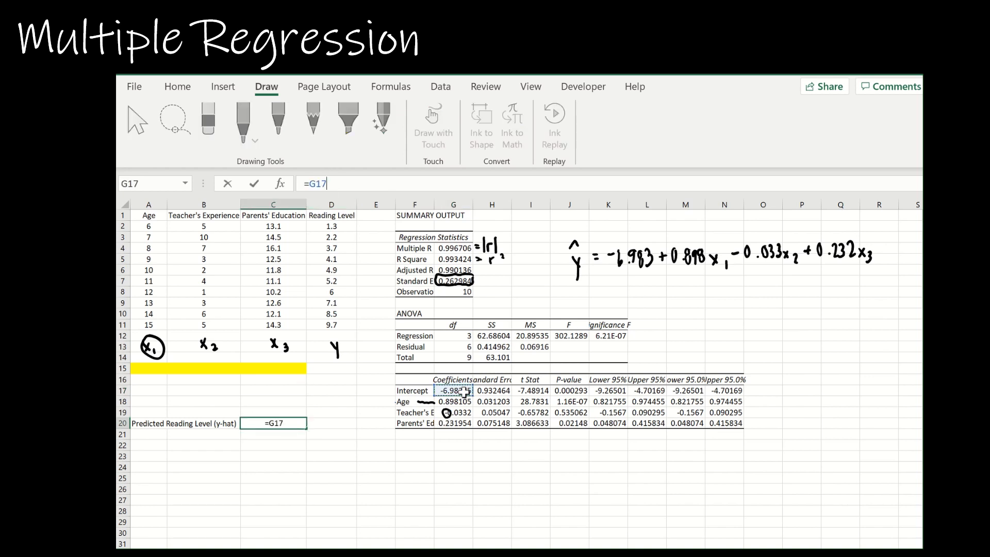
pyautogui.write('+')
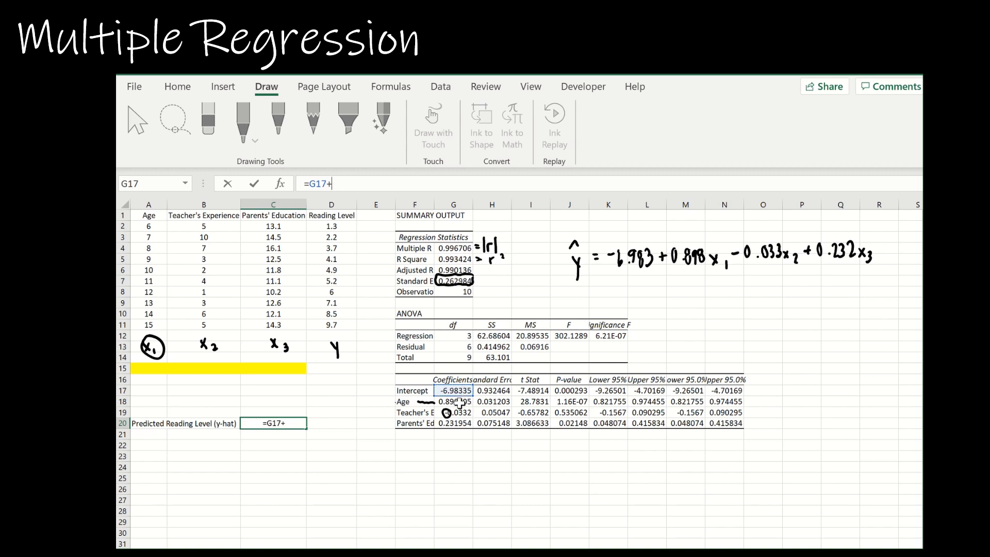
pyautogui.click(453, 402)
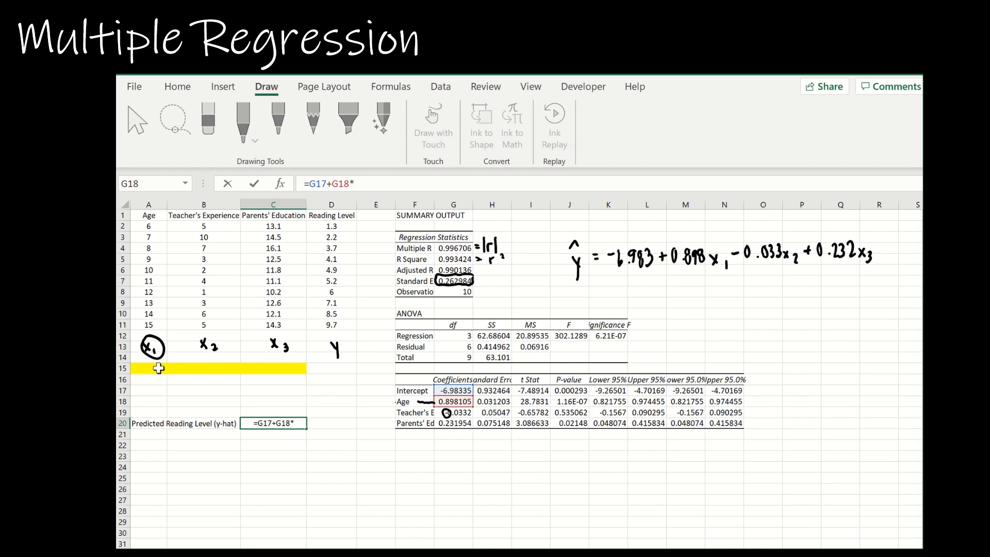
pyautogui.click(148, 369)
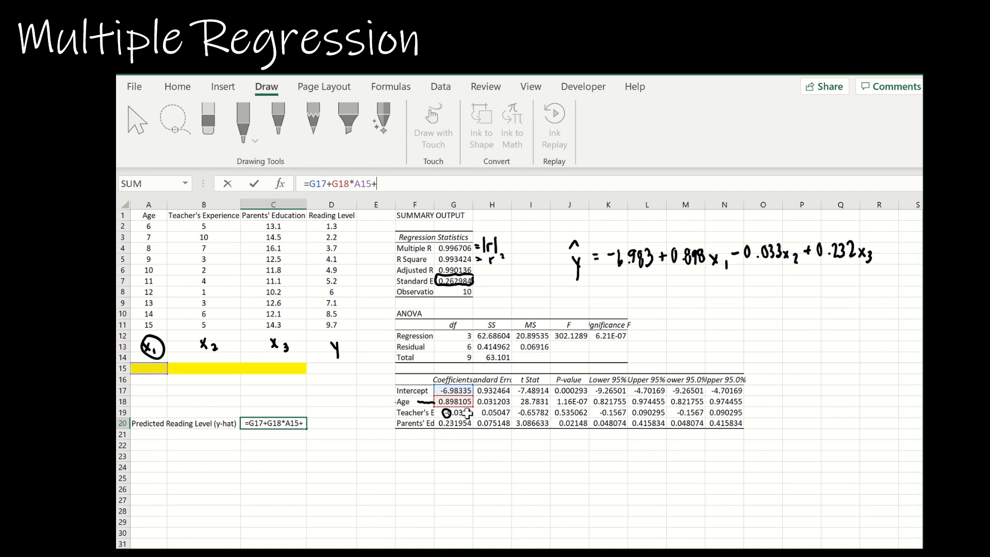
pyautogui.click(453, 413)
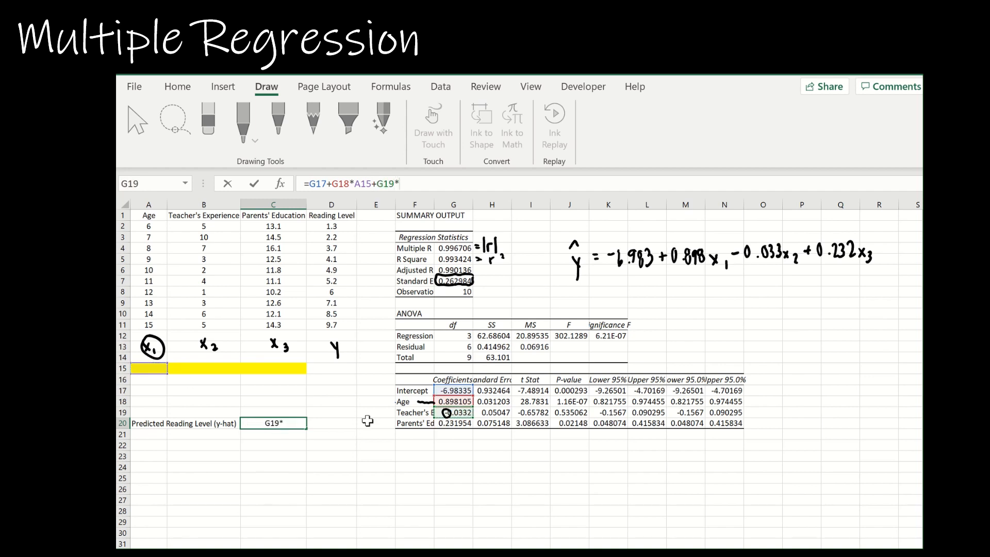
pyautogui.click(203, 367)
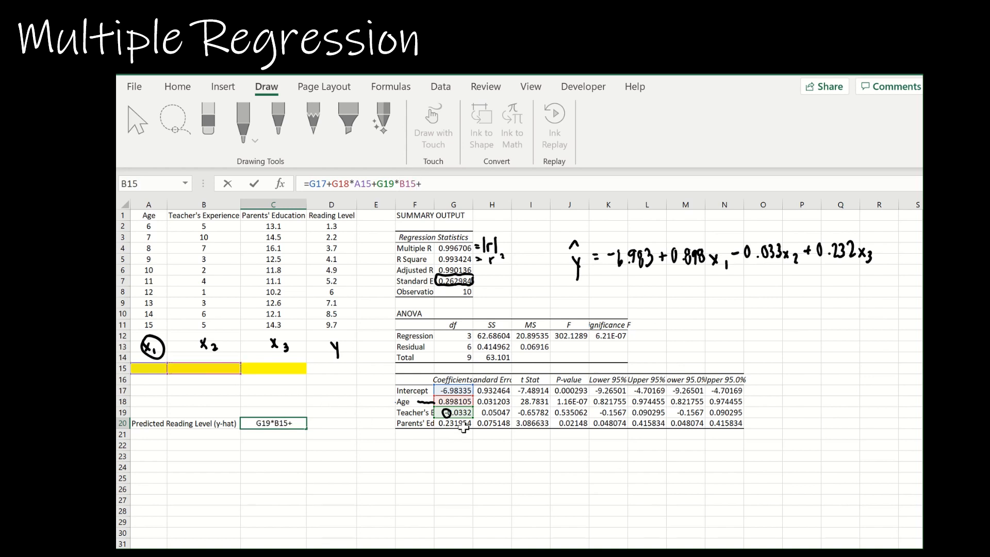
pyautogui.click(454, 423)
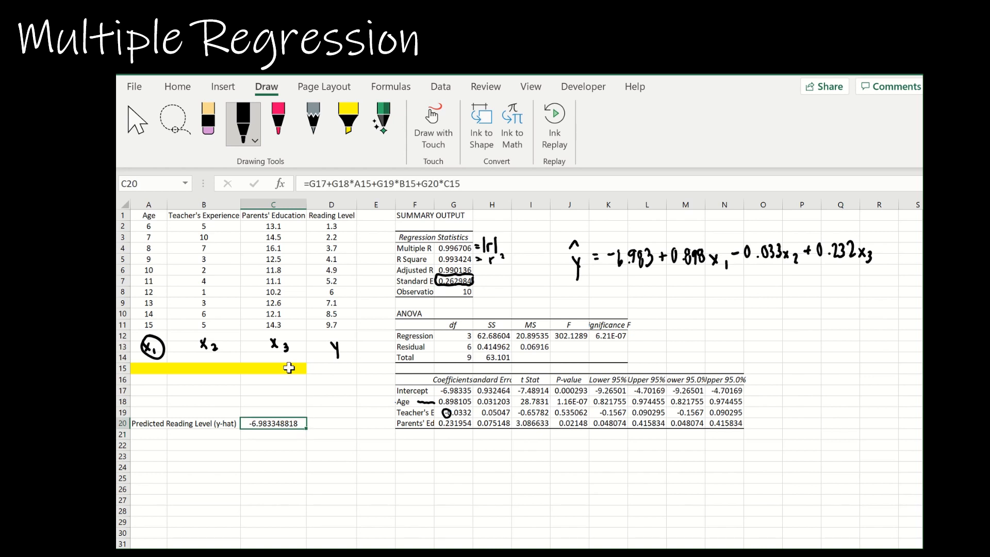
# Enter age 10, experience 7 and education 14.2 in the yellow input cells
pyautogui.click(203, 401)
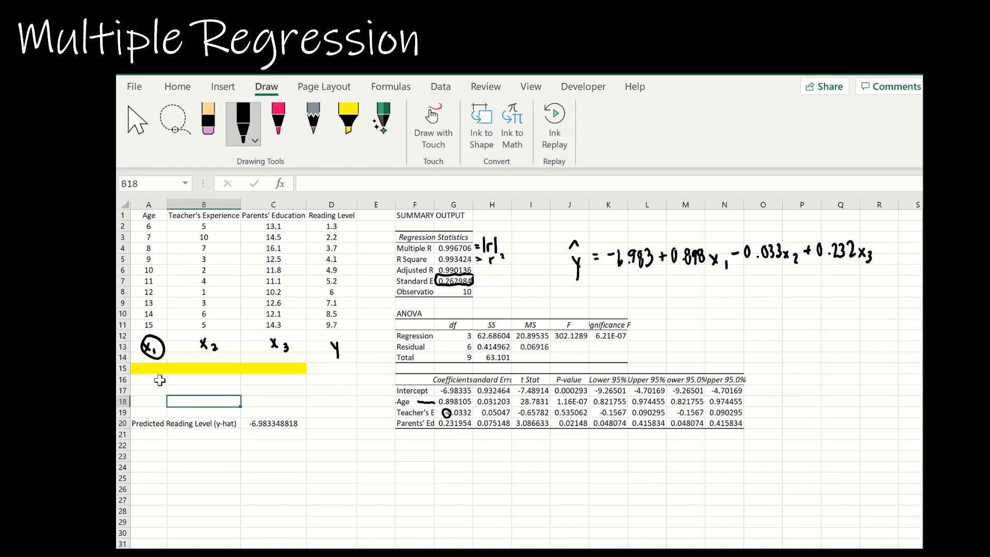
pyautogui.write('10')
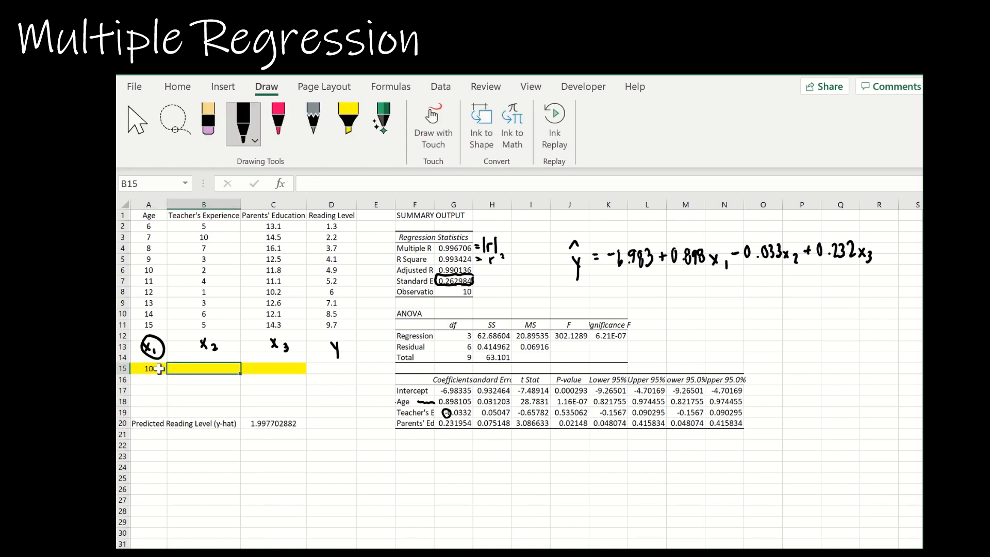
pyautogui.write('7')
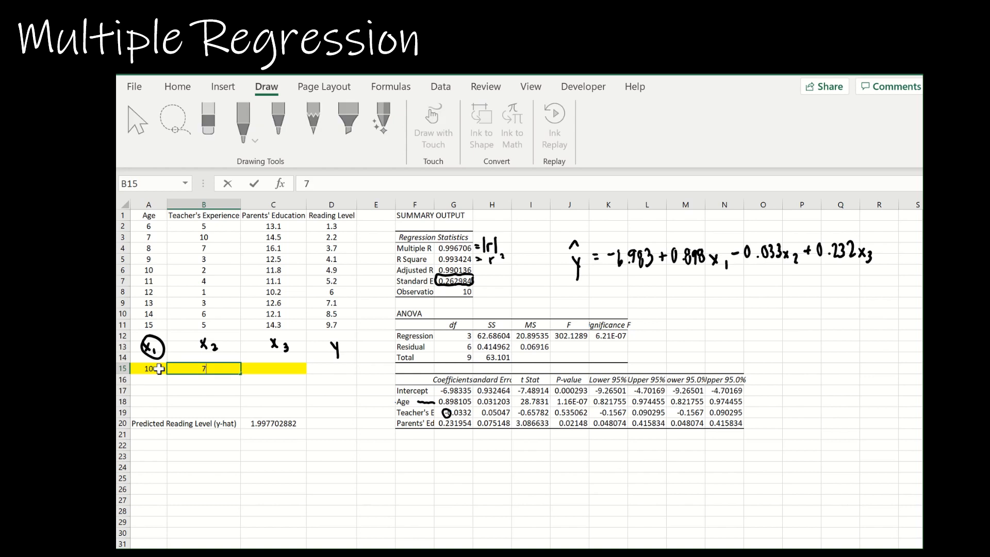
pyautogui.click(273, 368)
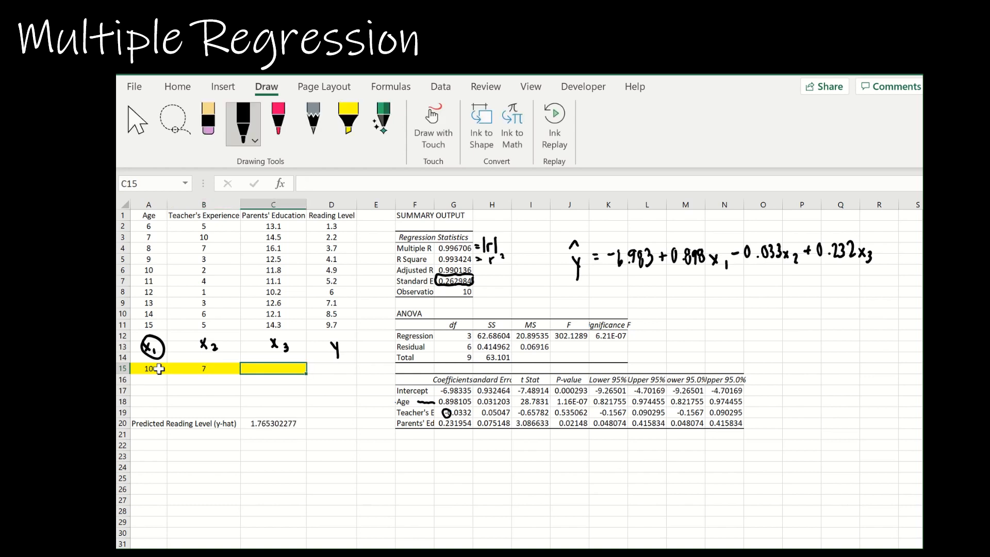
pyautogui.write('14.2')
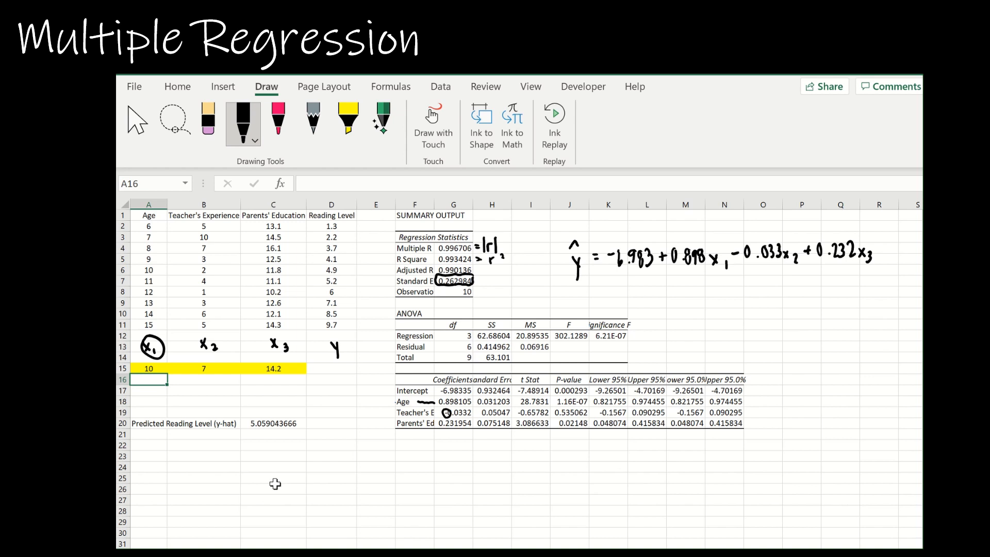
# Circle Significance F 6.21E-07 in red ink and write 'significant' beside it
pyautogui.click(276, 119)
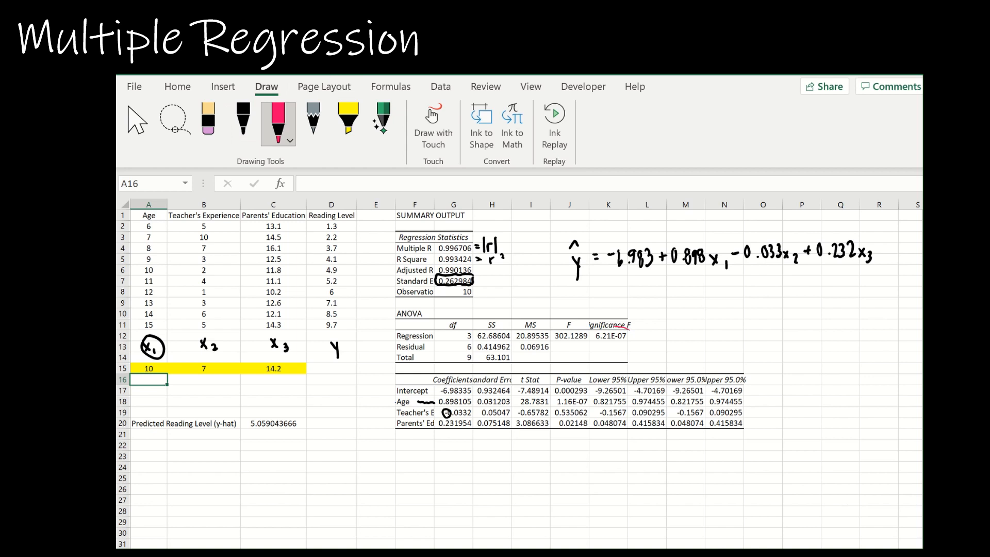
pyautogui.moveTo(597, 328); pyautogui.dragTo(625, 344)
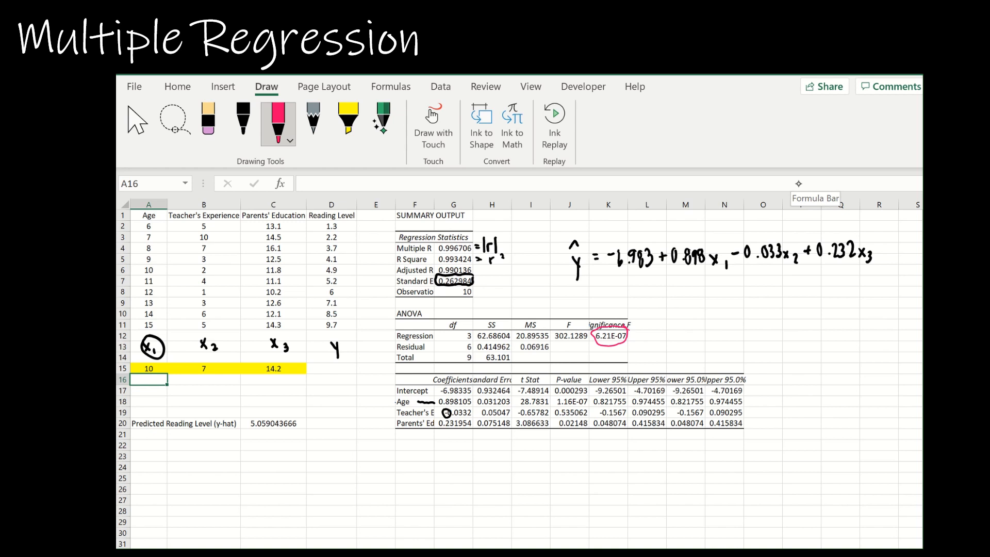
pyautogui.moveTo(629, 329); pyautogui.dragTo(666, 313)
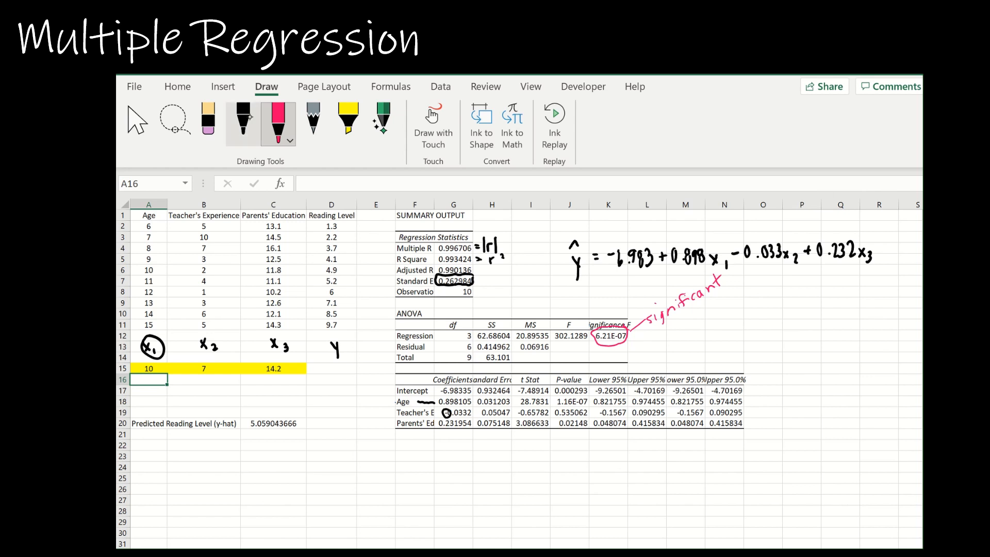
pyautogui.click(241, 120)
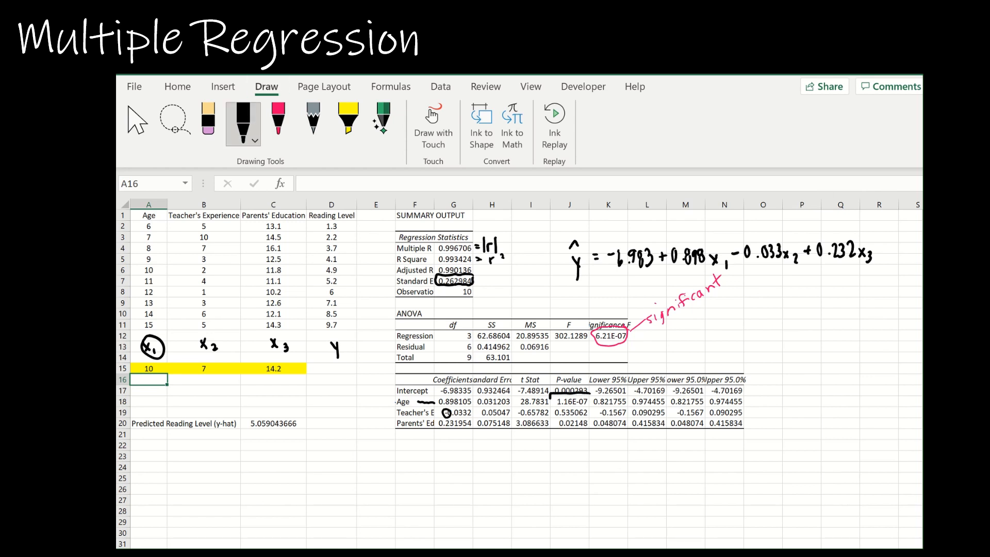
# Box the predictors' p-values, add red 'p < α' notes, and circle 0.535062 in black
pyautogui.moveTo(550, 388); pyautogui.dragTo(591, 430)
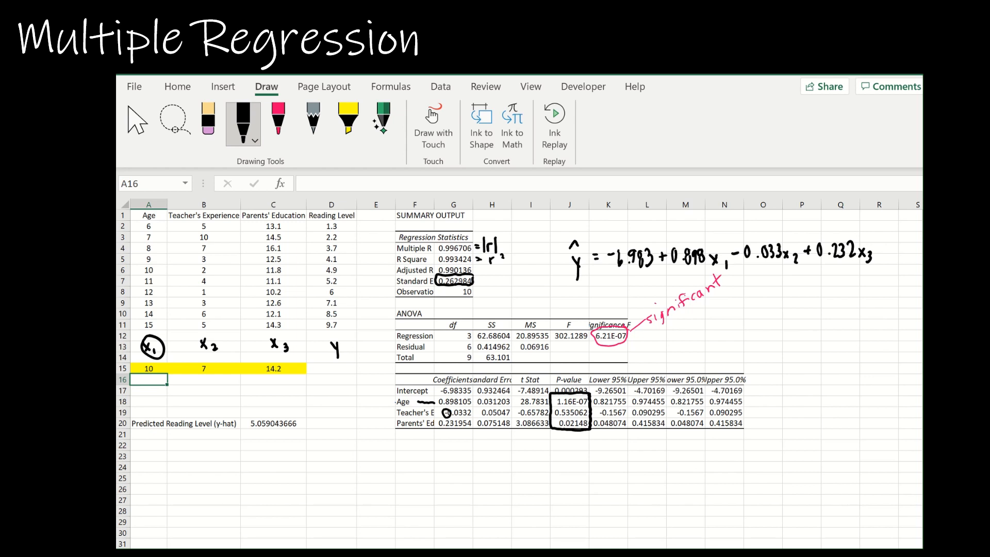
pyautogui.click(276, 120)
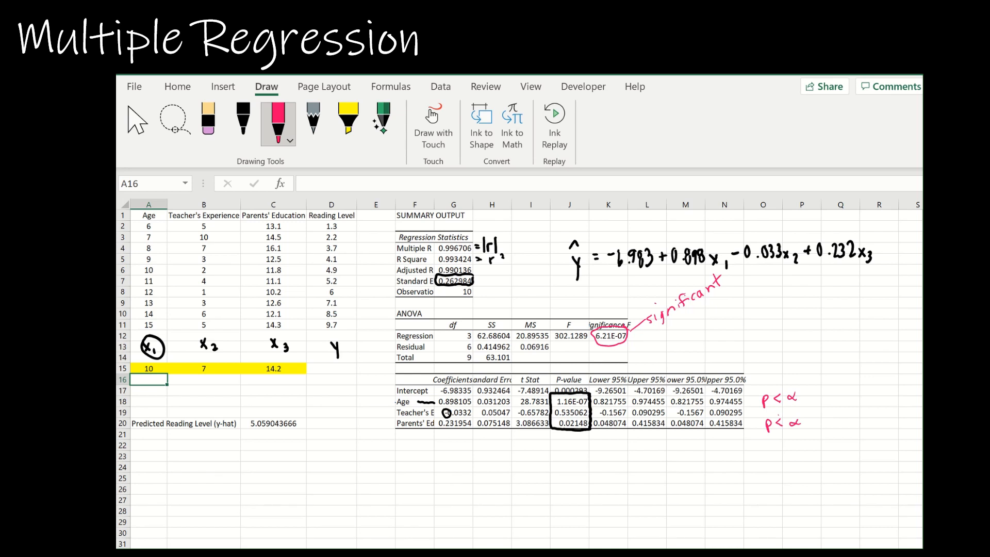
pyautogui.click(242, 119)
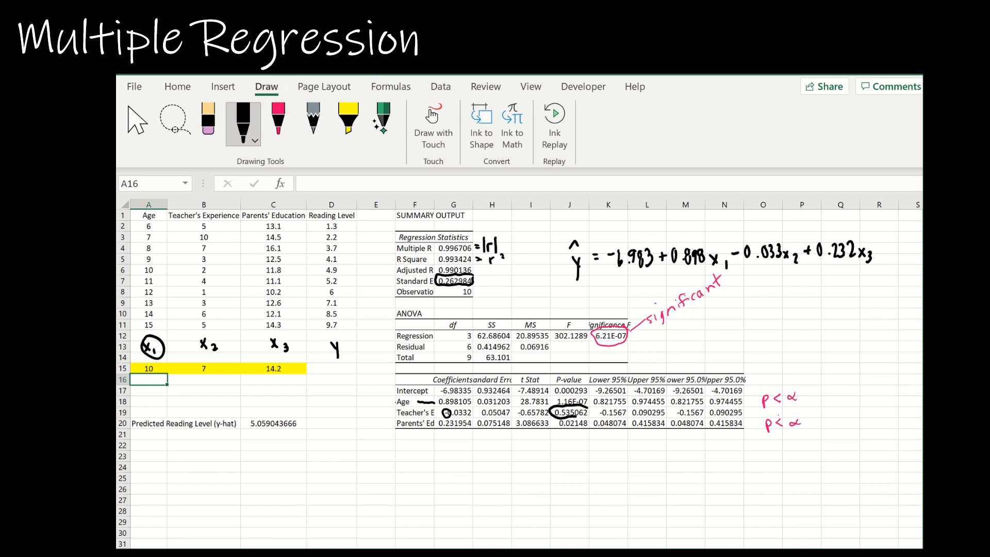
pyautogui.moveTo(543, 417); pyautogui.dragTo(588, 411)
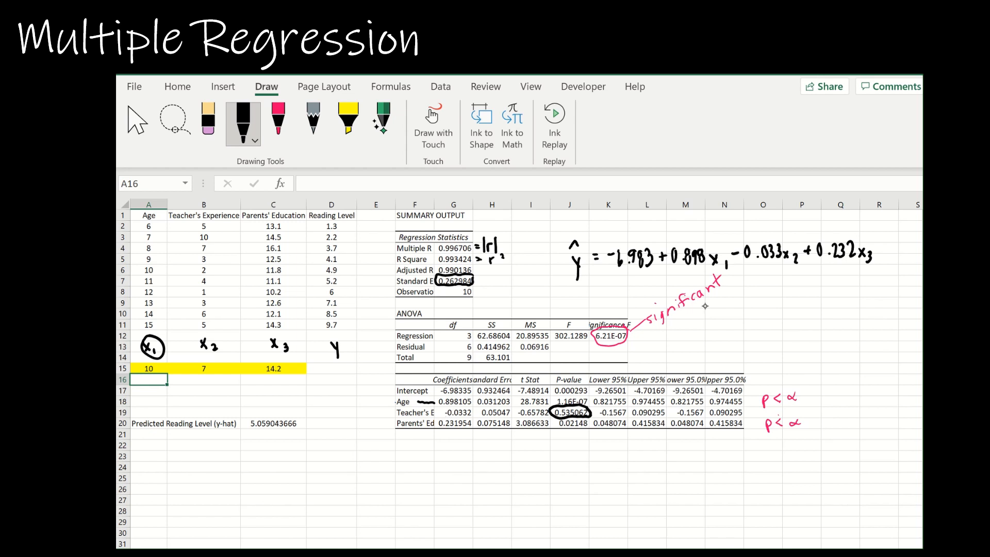